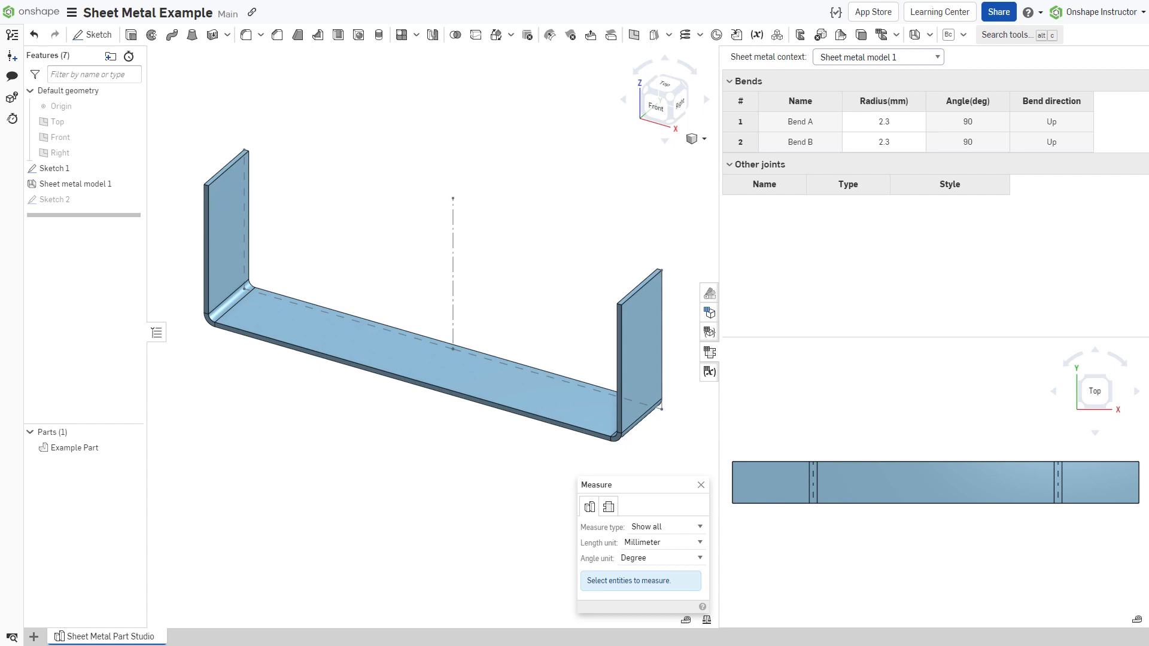
mouse_move(13, 536)
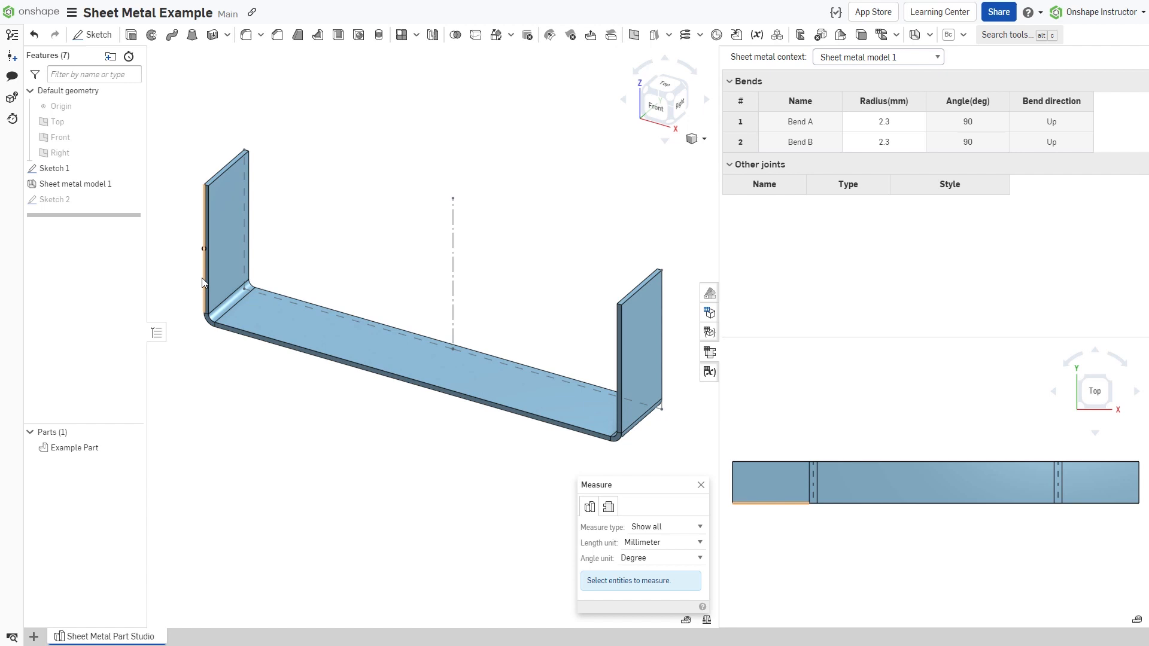
Measure the tangent-connected edge loop: 246.652 mm formed versus 243.888 mm in the flat pattern
right_click(205, 282)
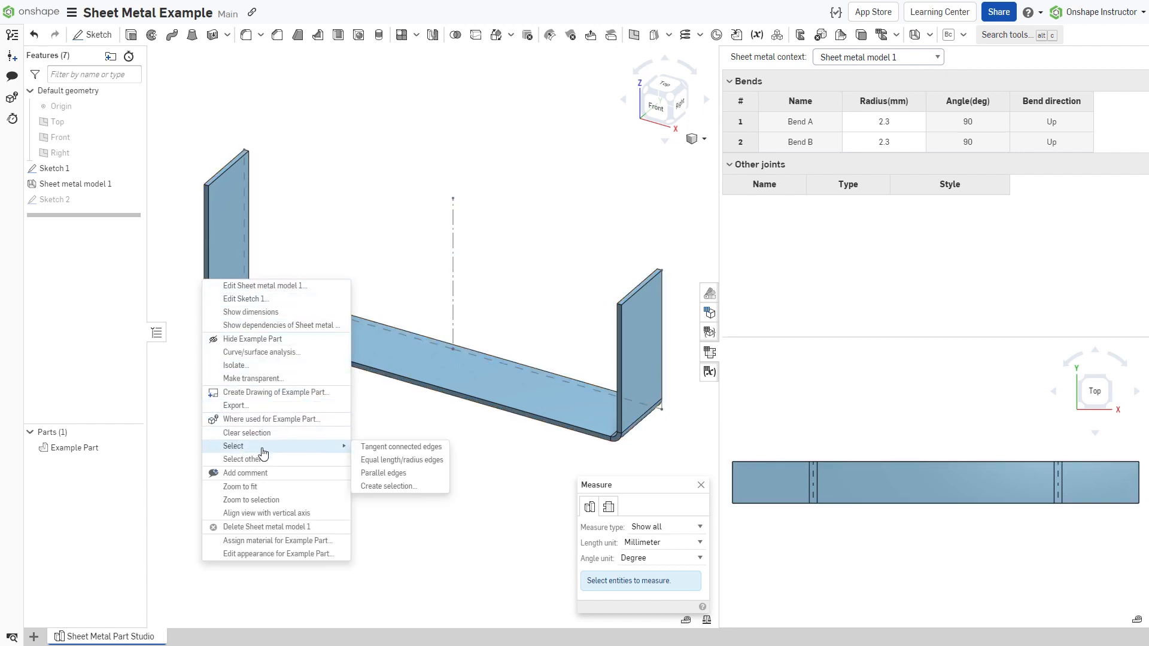
left_click(401, 446)
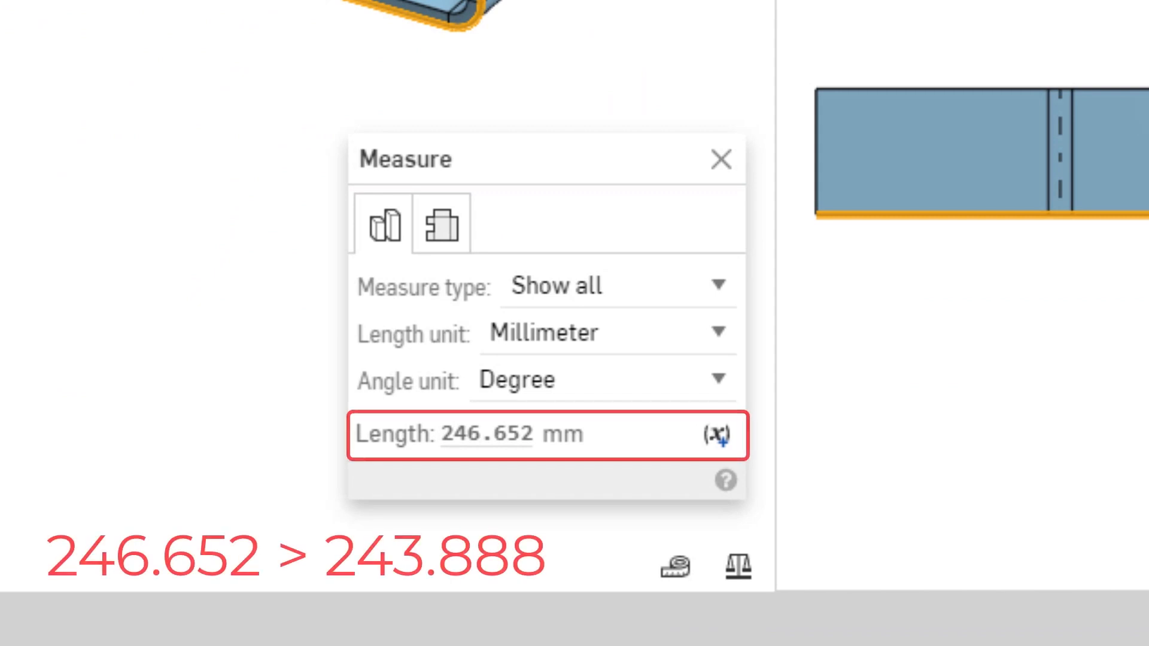
left_click(438, 225)
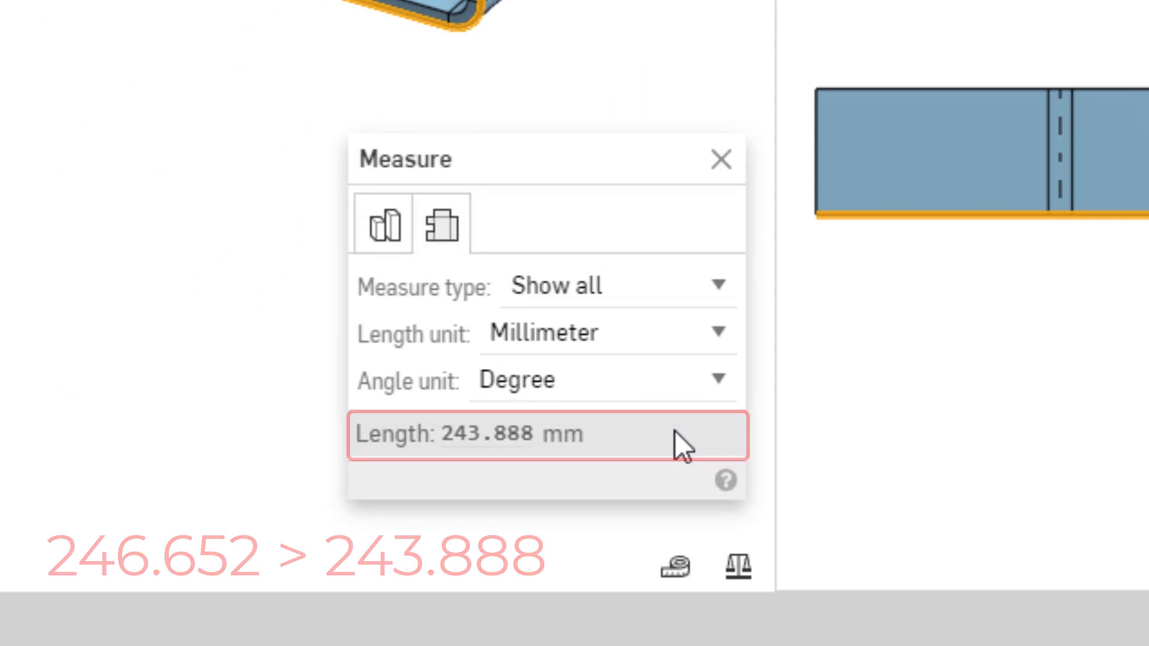
left_click(720, 160)
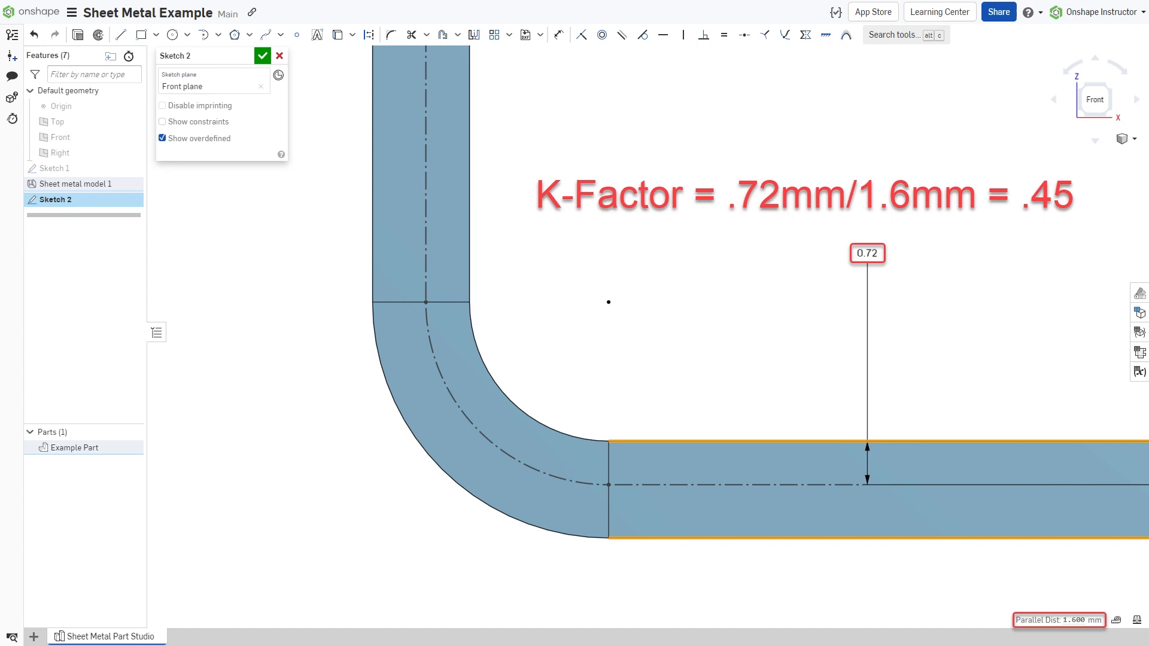
In Sketch 2, dimension the 0.72 mm neutral-axis offset against the 1.6 mm sheet thickness
left_click(326, 636)
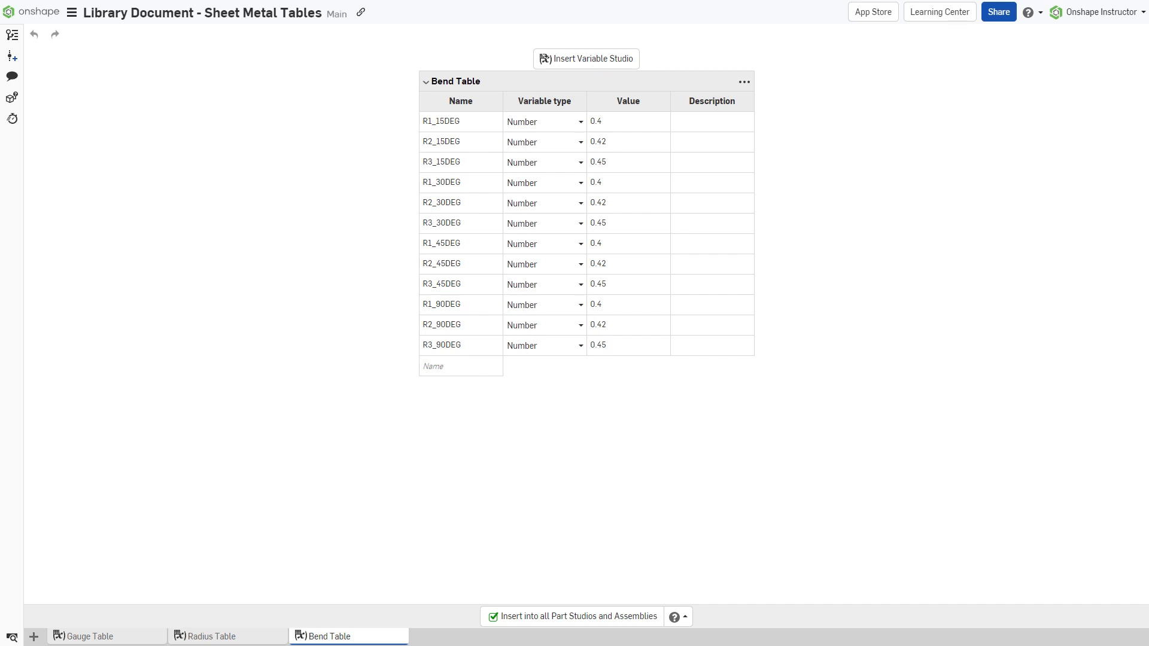
Browse the library's Gauge and Radius tables, then go back to the Sheet Metal Example
left_click(89, 636)
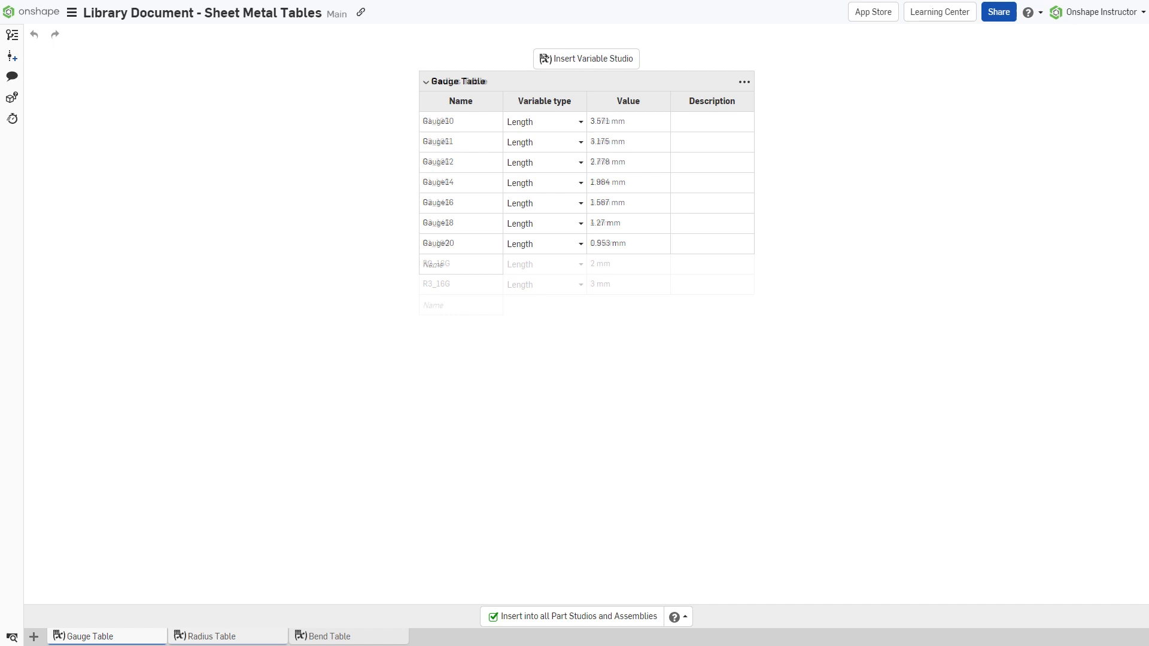
left_click(212, 636)
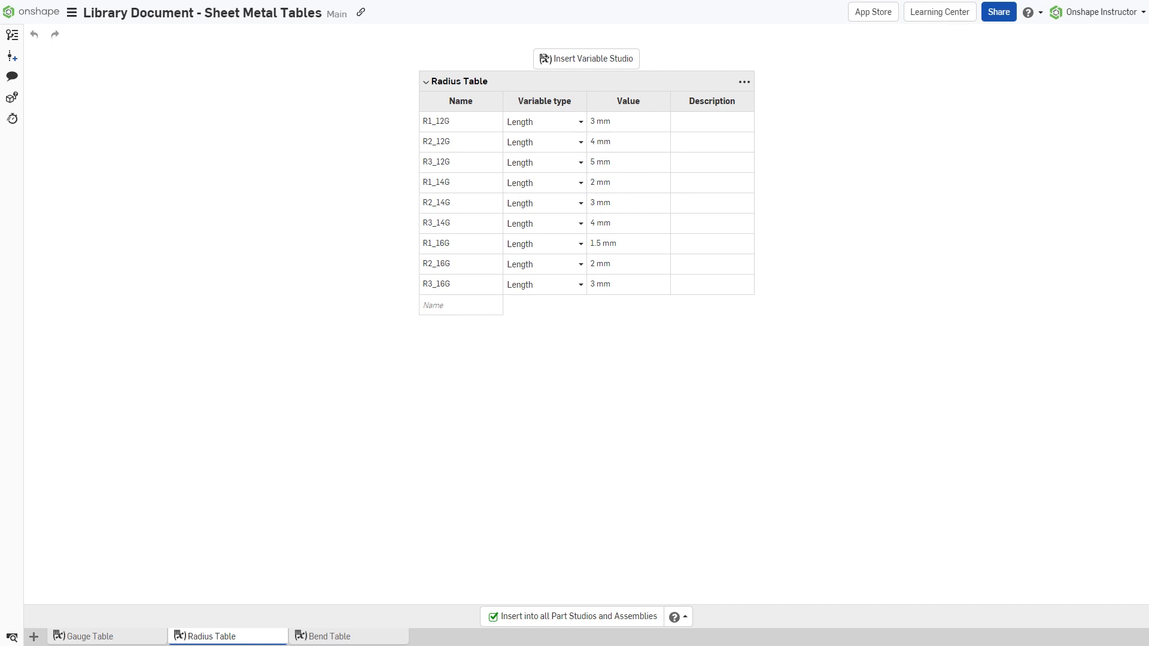
left_click(88, 636)
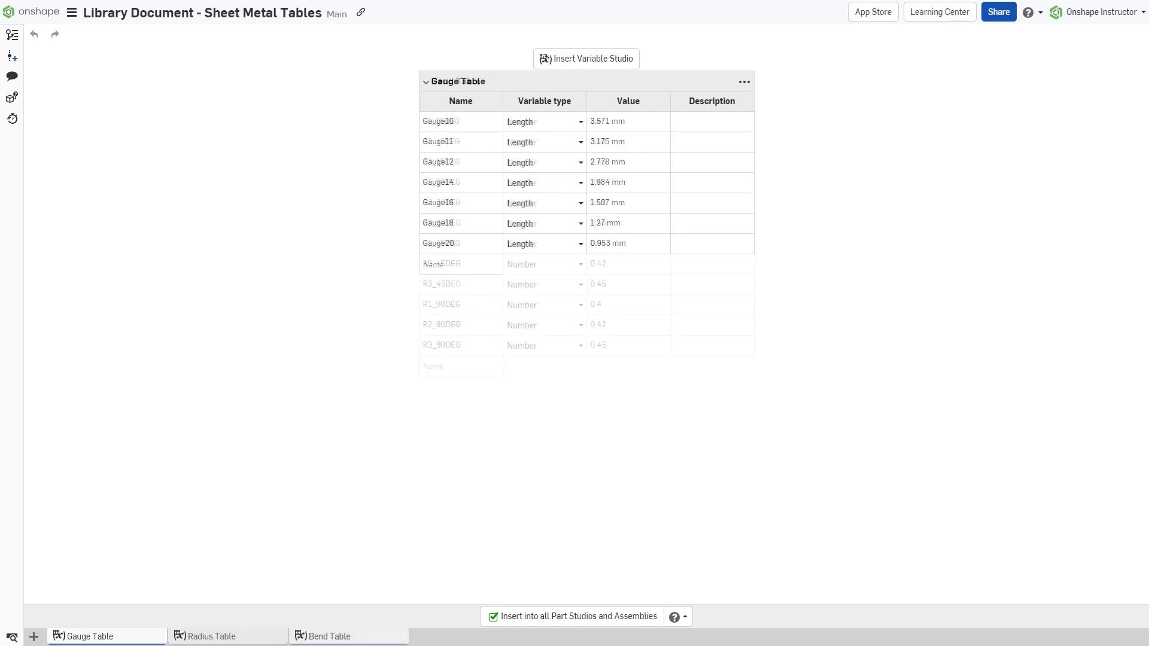
left_click(326, 636)
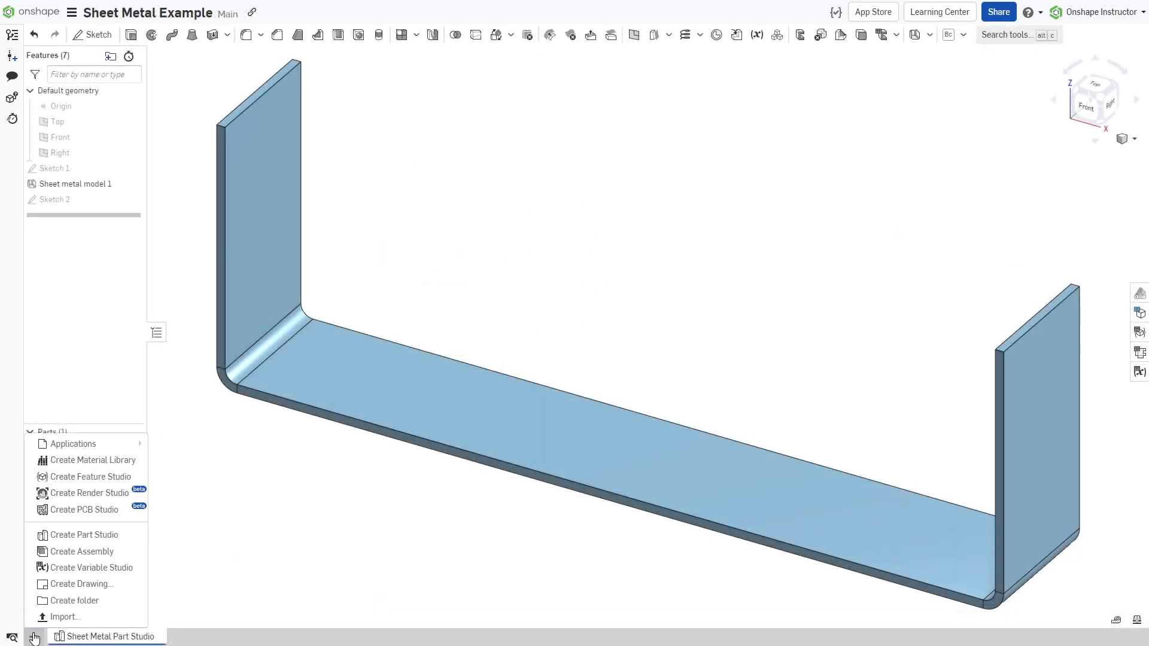
Create a Variable Studio and insert the library's Gauge, Bend and Radius tables
left_click(91, 567)
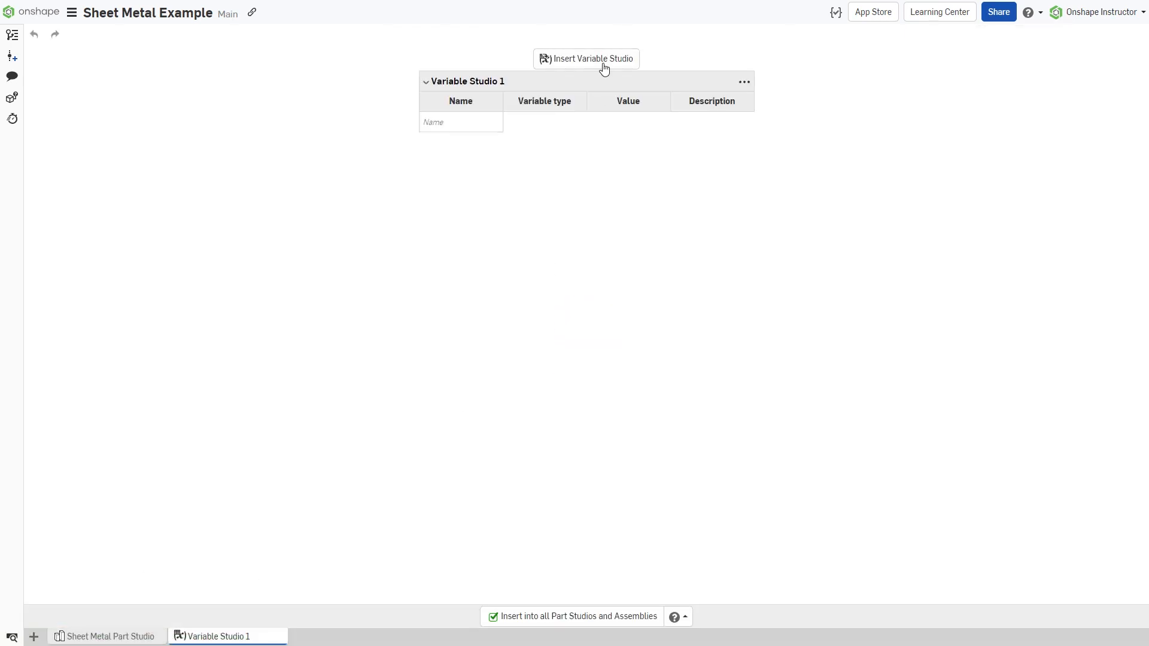
left_click(586, 59)
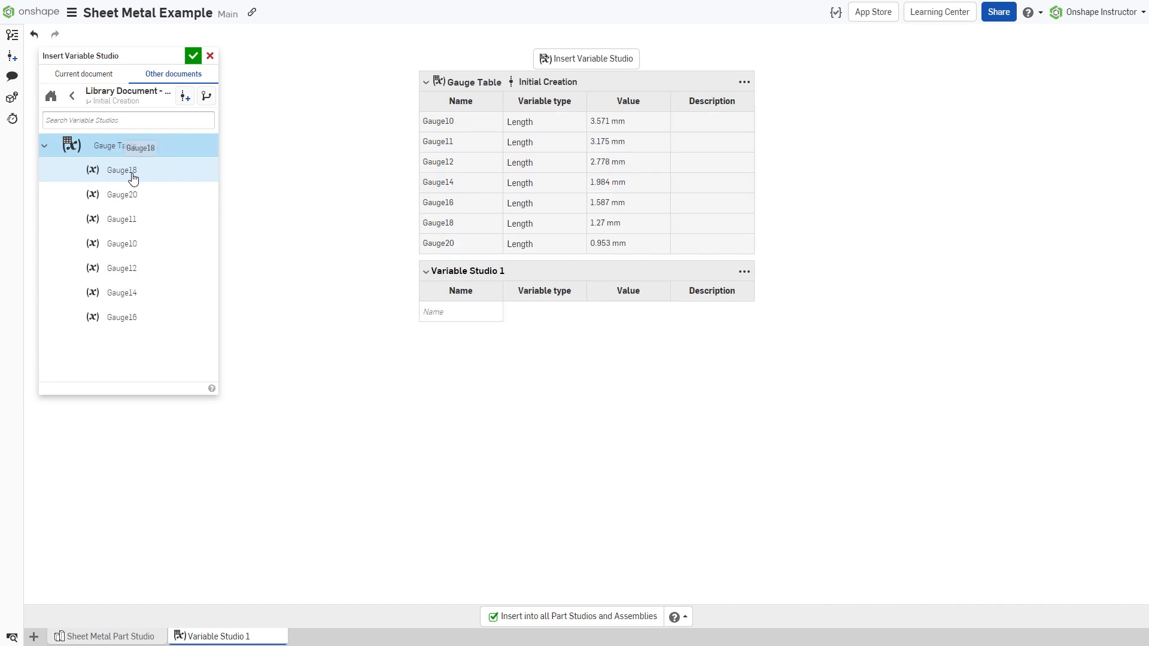
left_click(192, 56)
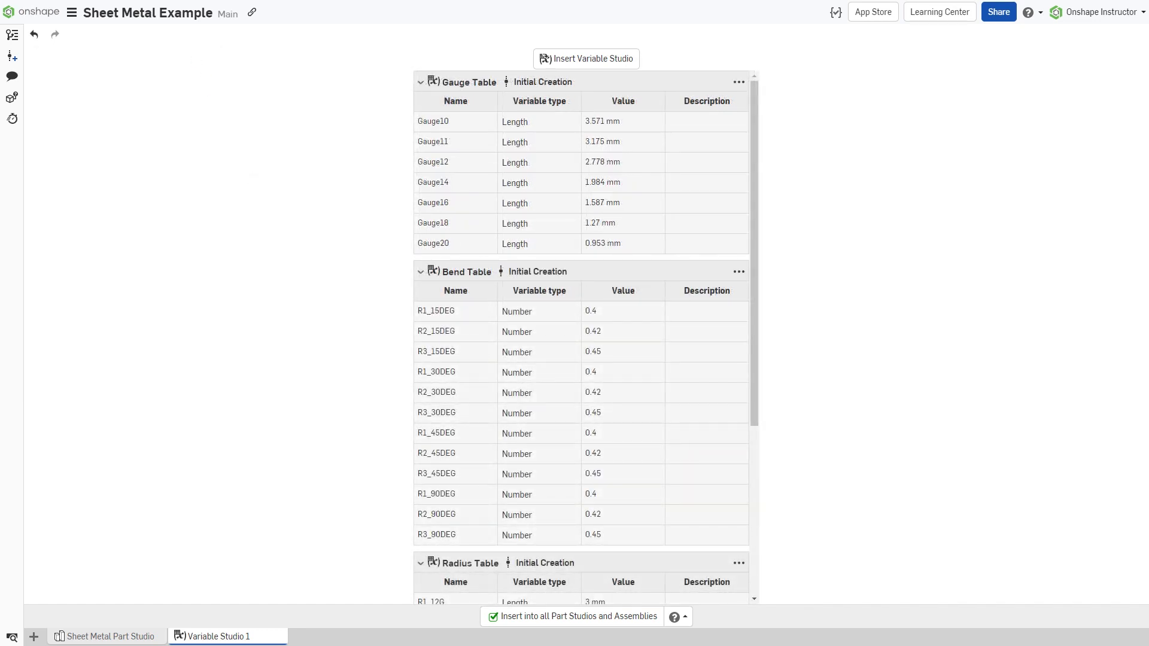
left_click(108, 636)
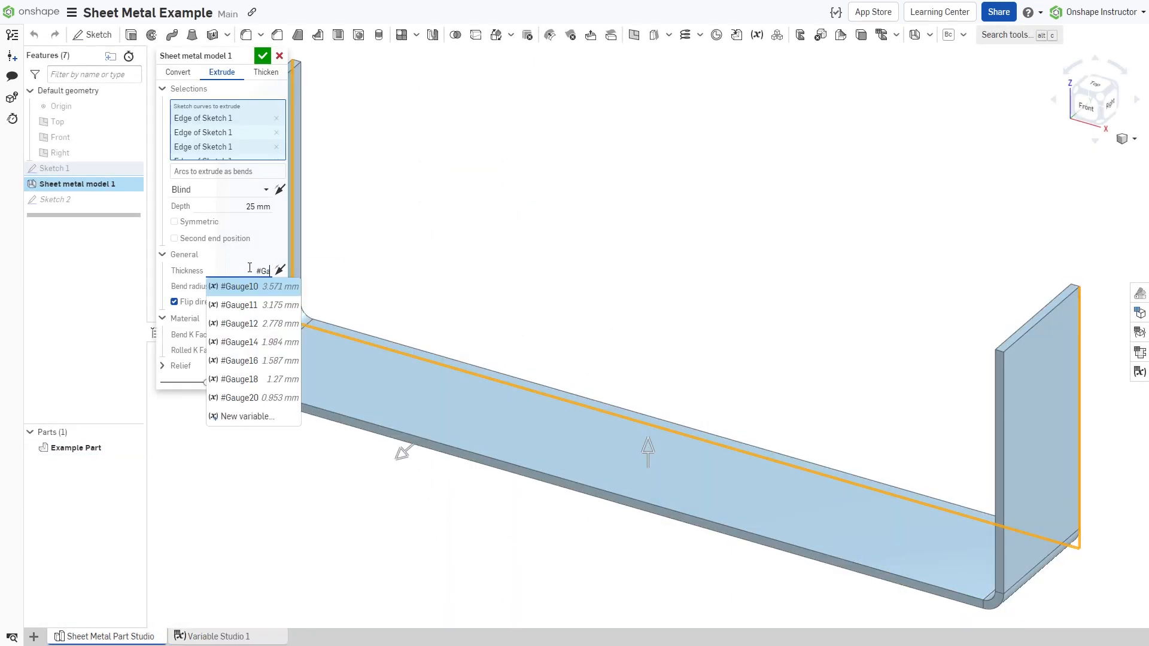
Set Sheet metal model 1 thickness to #Gauge16, with 3 mm bend radius and 0.45 K-factor
left_click(239, 360)
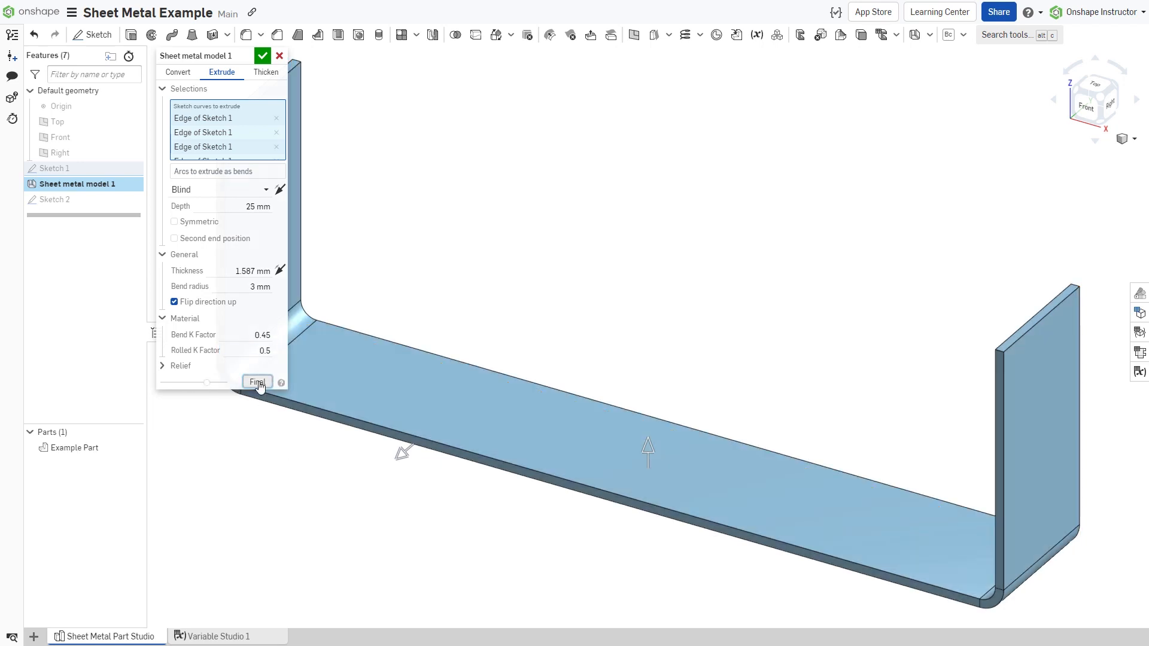
left_click(262, 55)
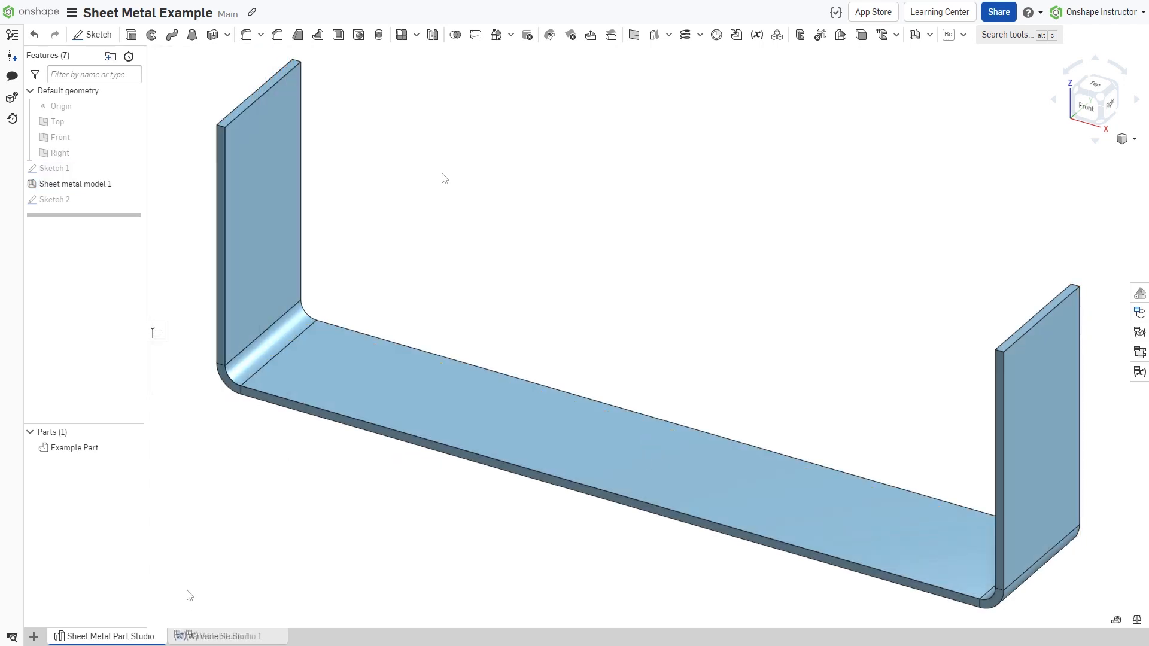
Update all library references in Variable Studio 1 so Gauge16 becomes 1.6 mm, then return to the part
left_click(233, 636)
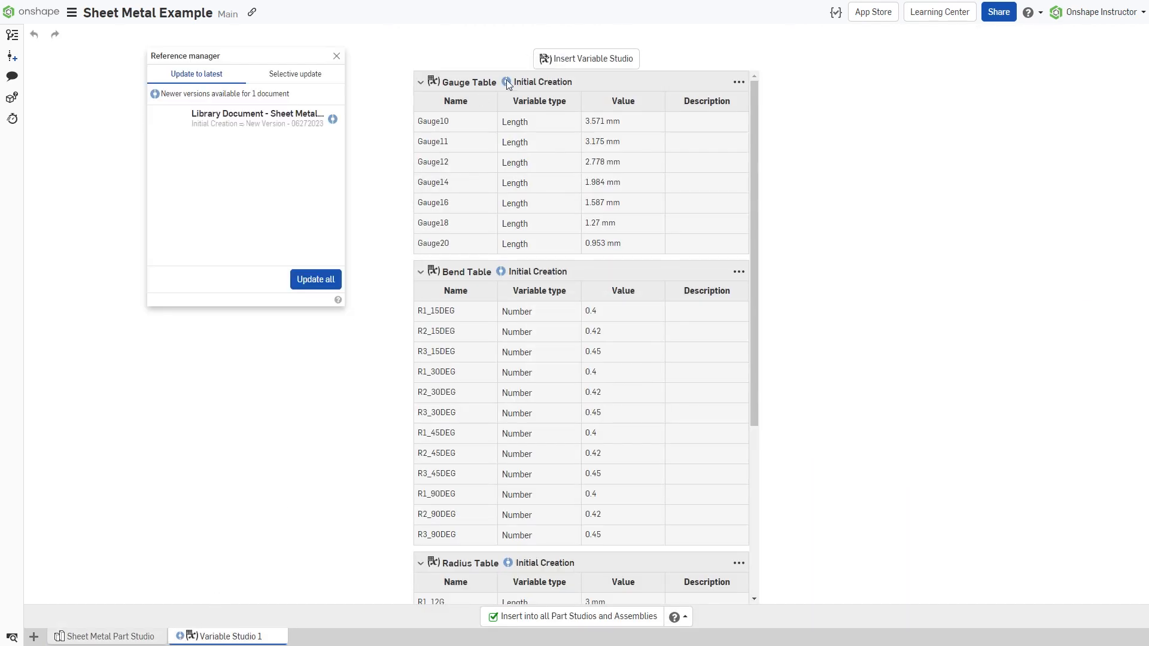
left_click(315, 280)
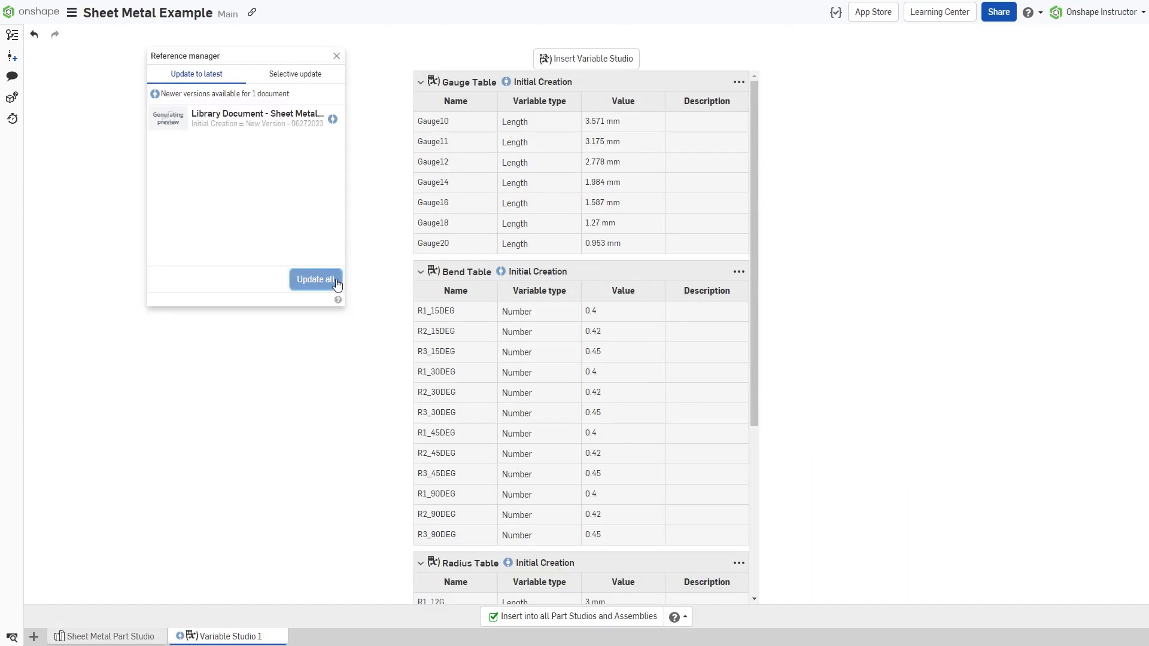
left_click(315, 280)
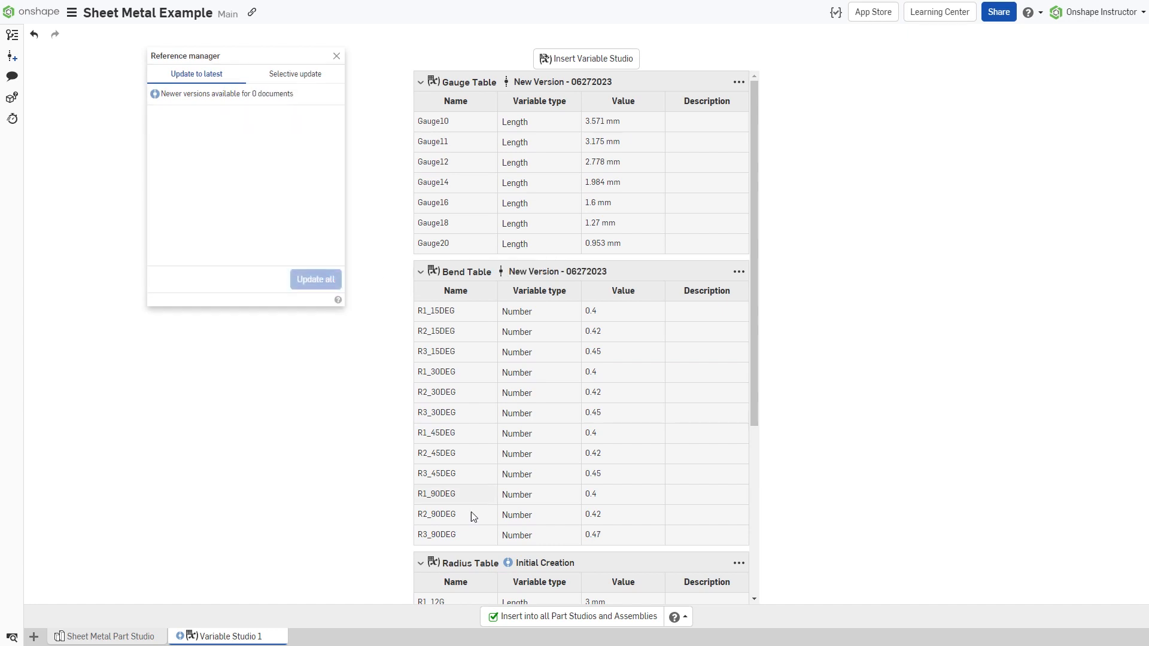
left_click(336, 56)
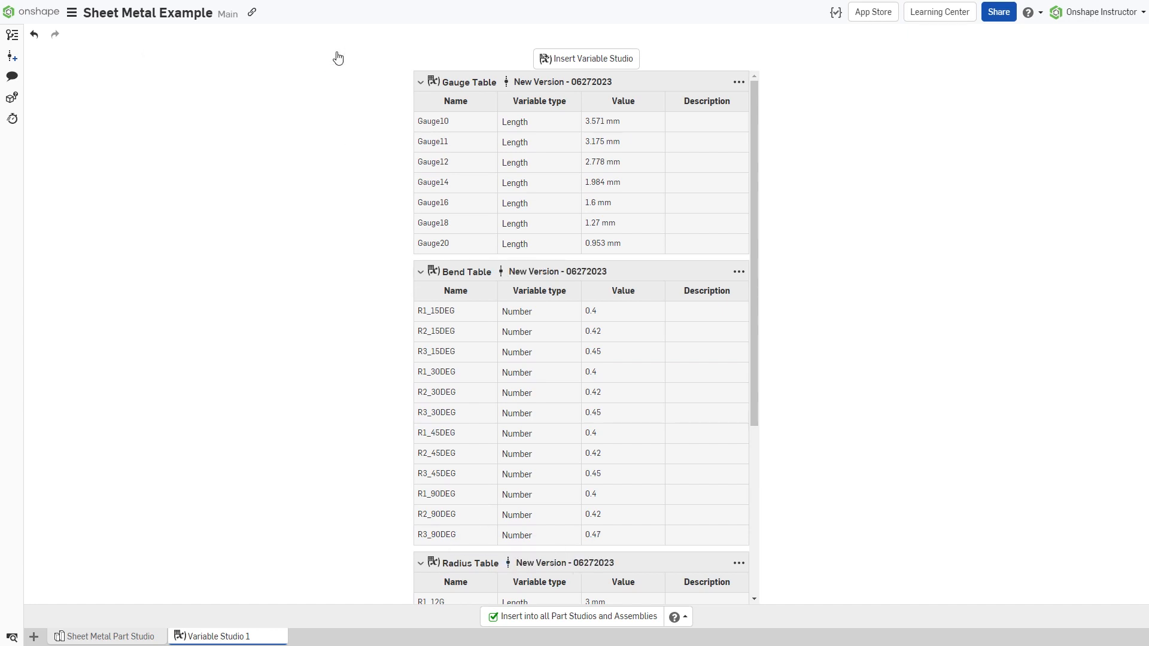
left_click(110, 637)
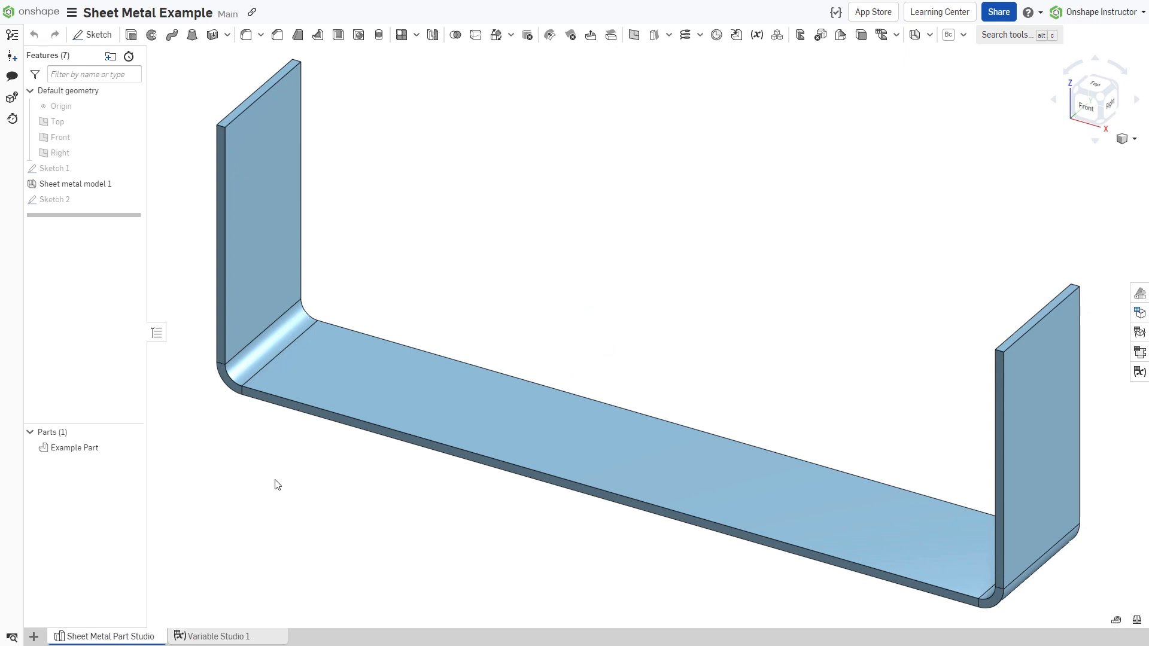